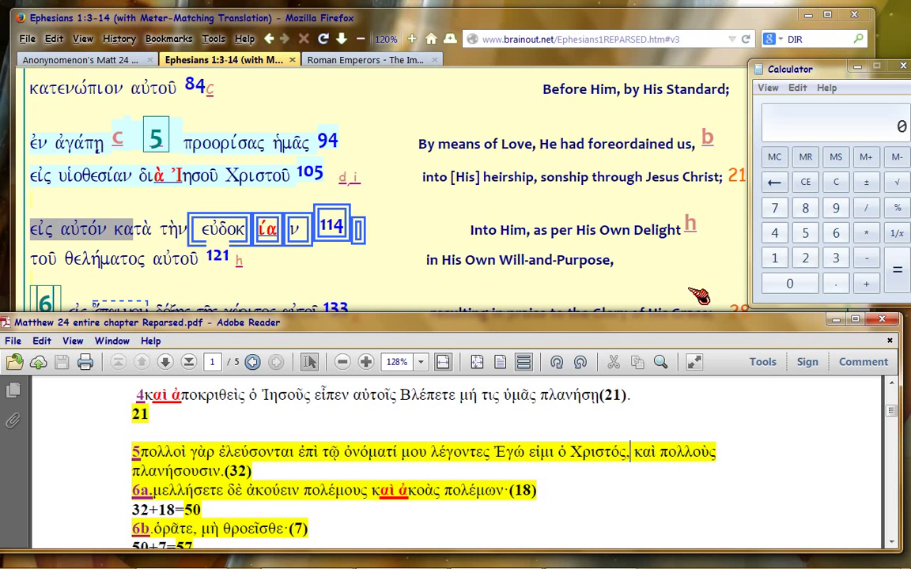
mouse_move(510, 265)
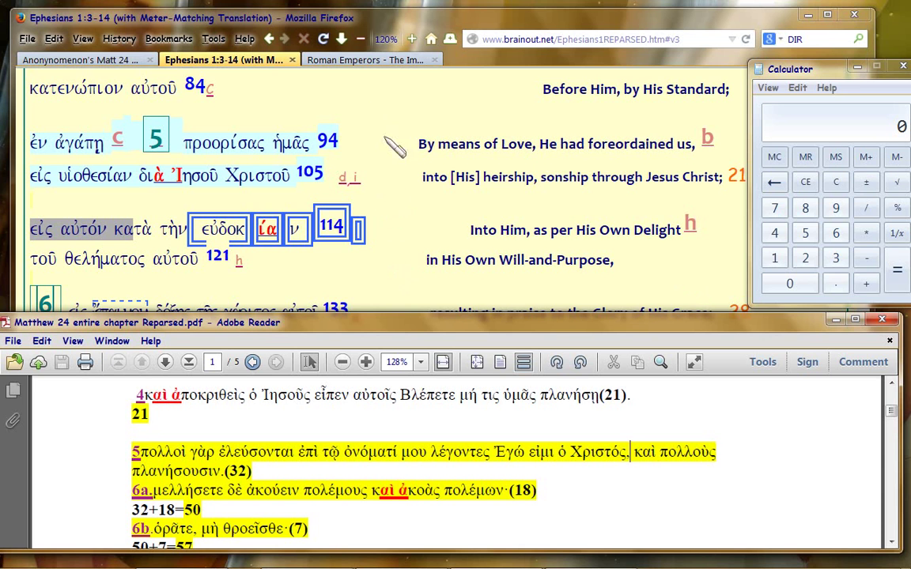
mouse_move(379, 154)
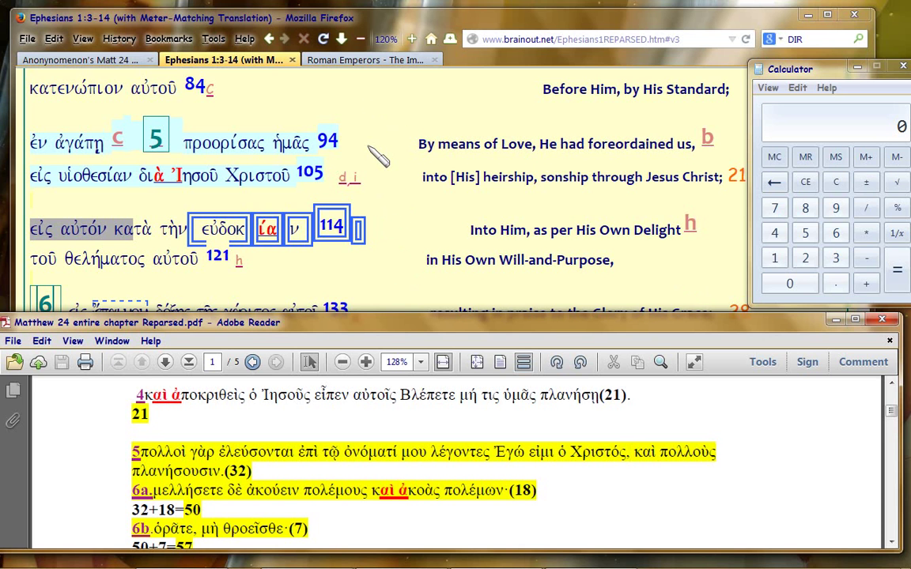
mouse_move(396, 237)
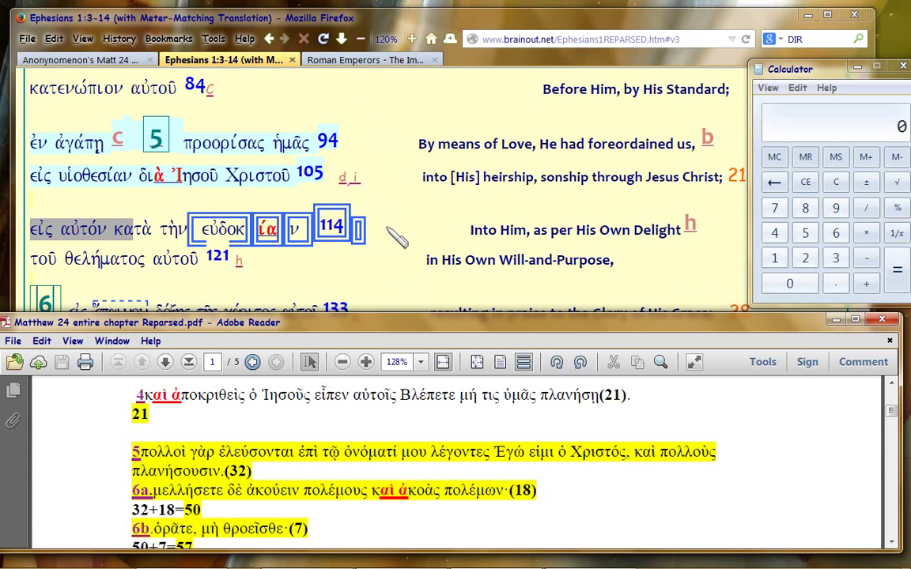
mouse_move(747, 443)
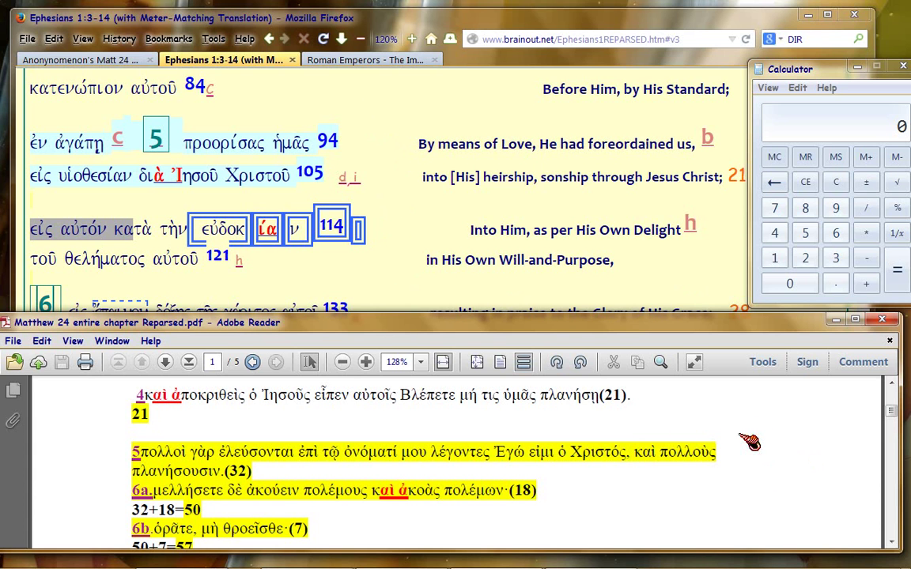
mouse_move(749, 437)
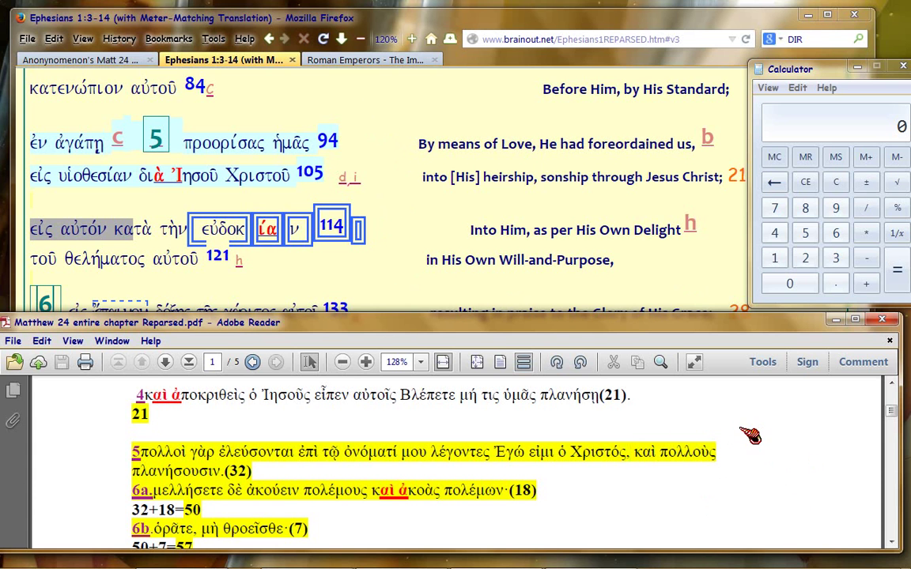
mouse_move(747, 464)
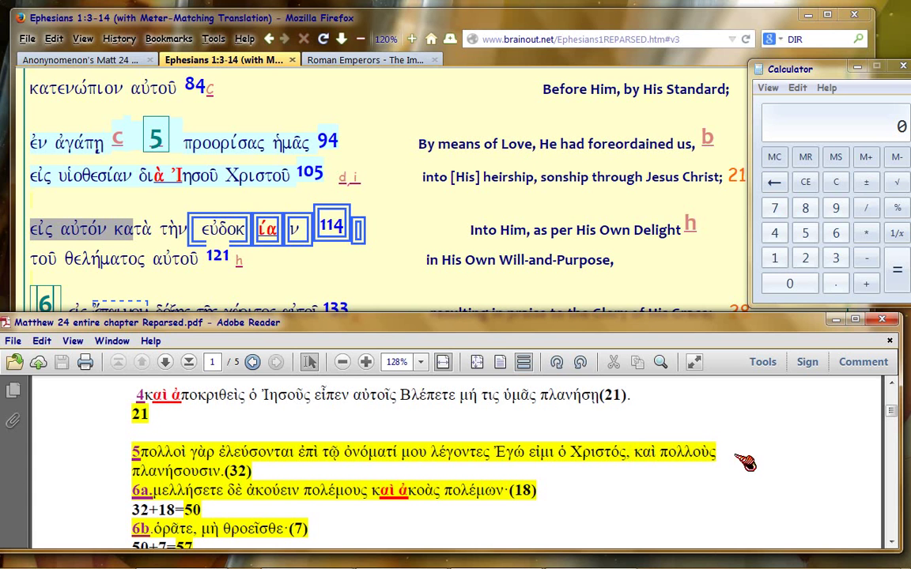
mouse_move(127, 245)
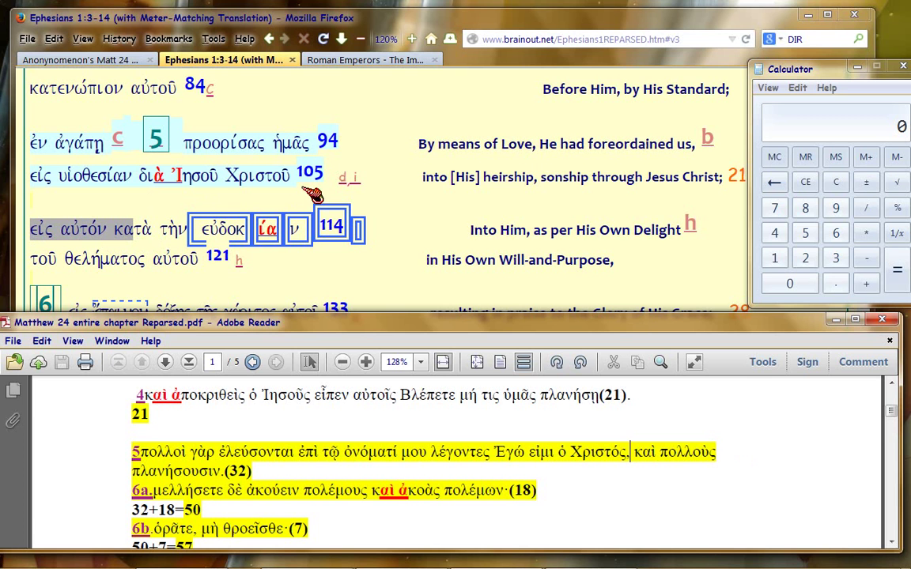
mouse_move(230, 182)
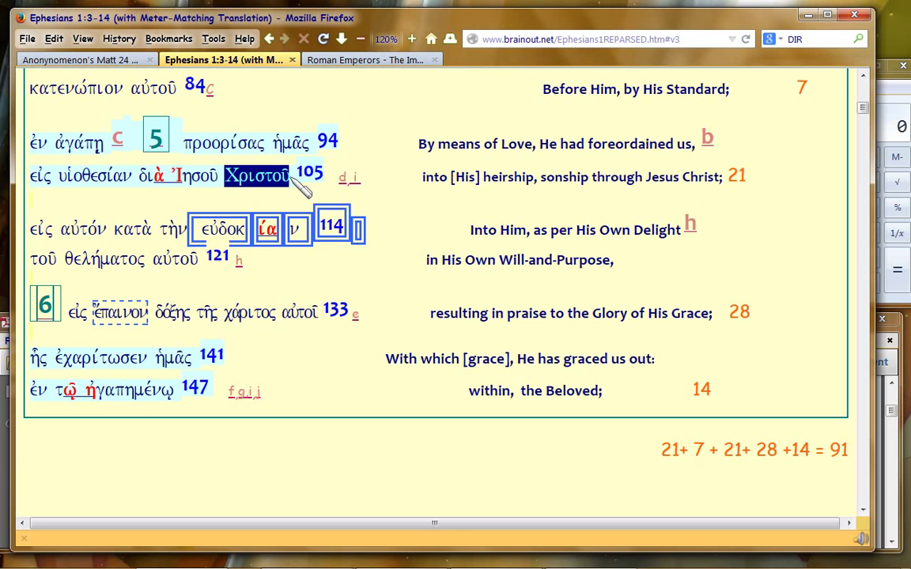
mouse_move(434, 548)
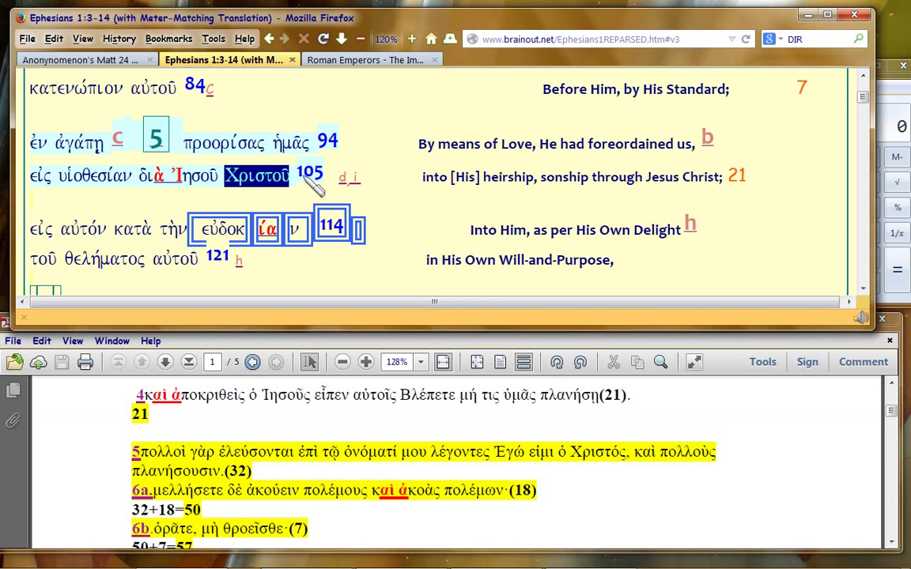
mouse_move(229, 277)
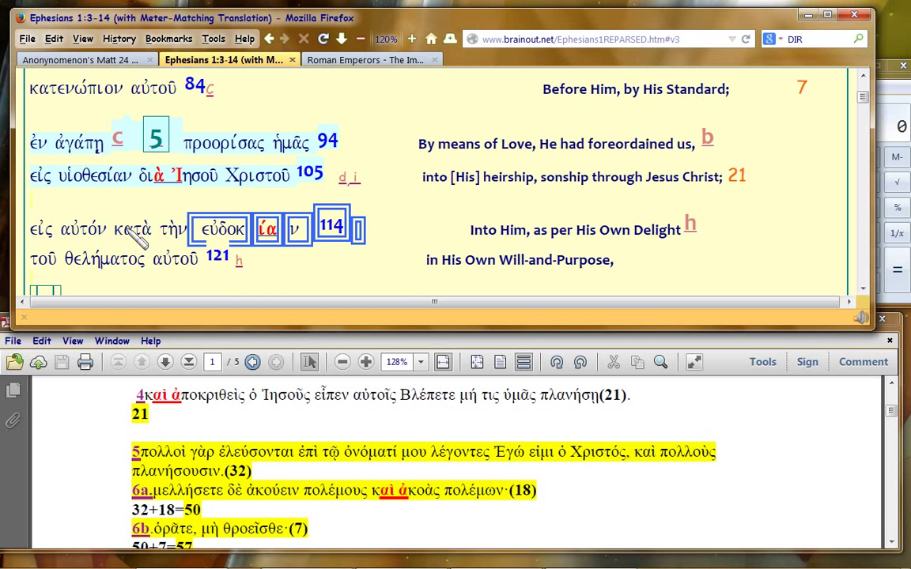
mouse_move(170, 206)
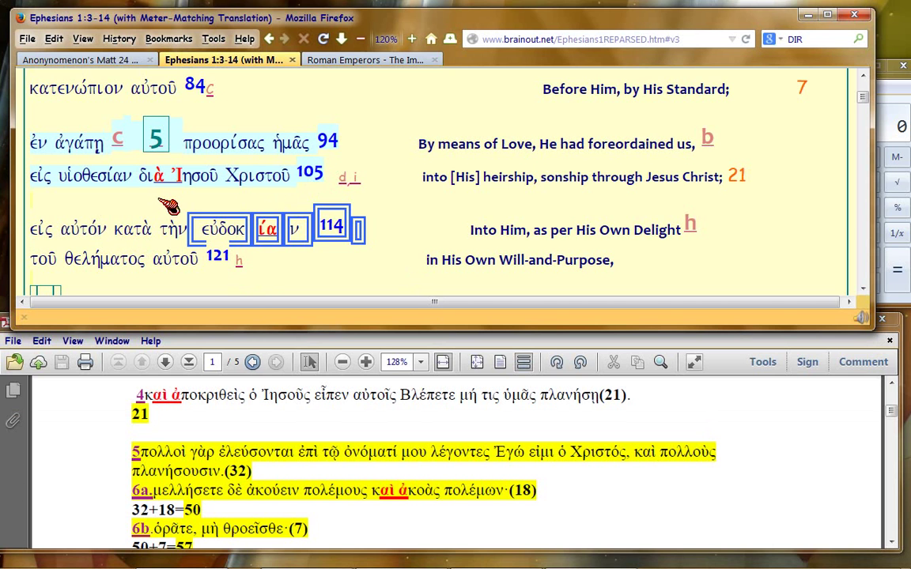
mouse_move(359, 265)
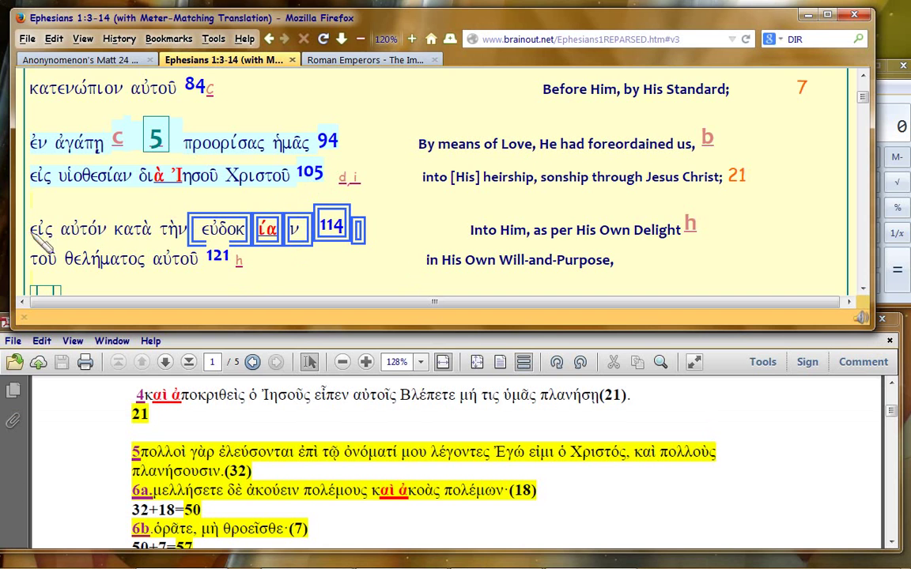
Step: Select 'εἰς αὐτόν κα' in the 'Into Him' line, then double-click a word above it
left_click_drag(30, 229, 143, 229)
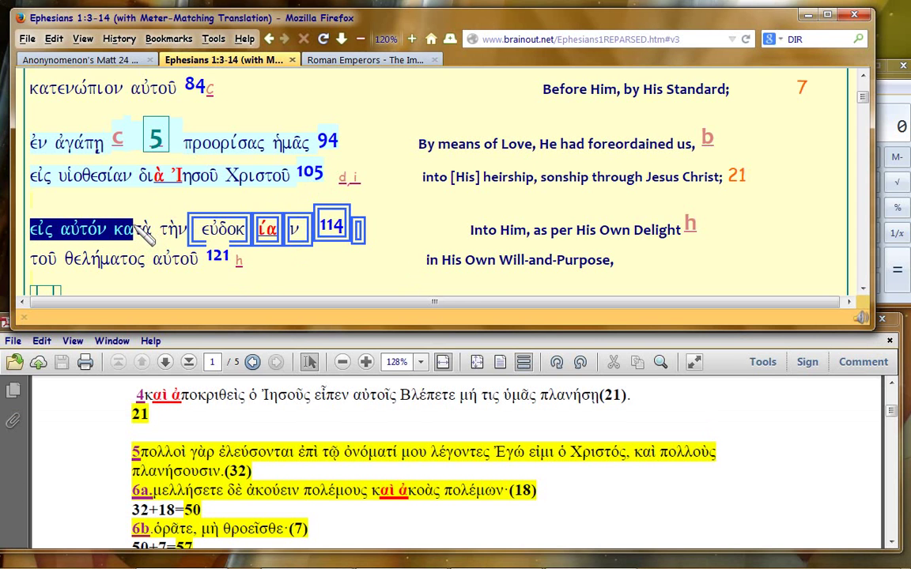
mouse_move(419, 228)
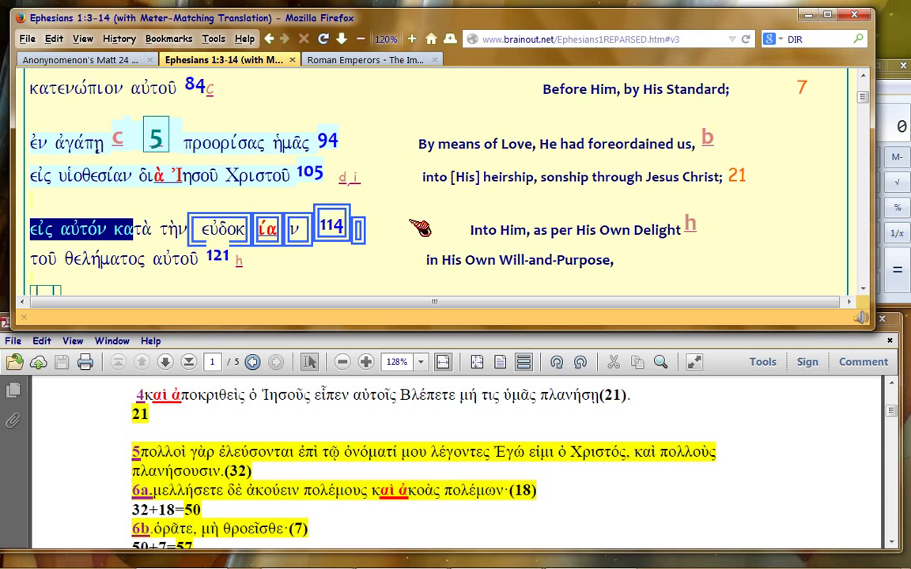
mouse_move(303, 188)
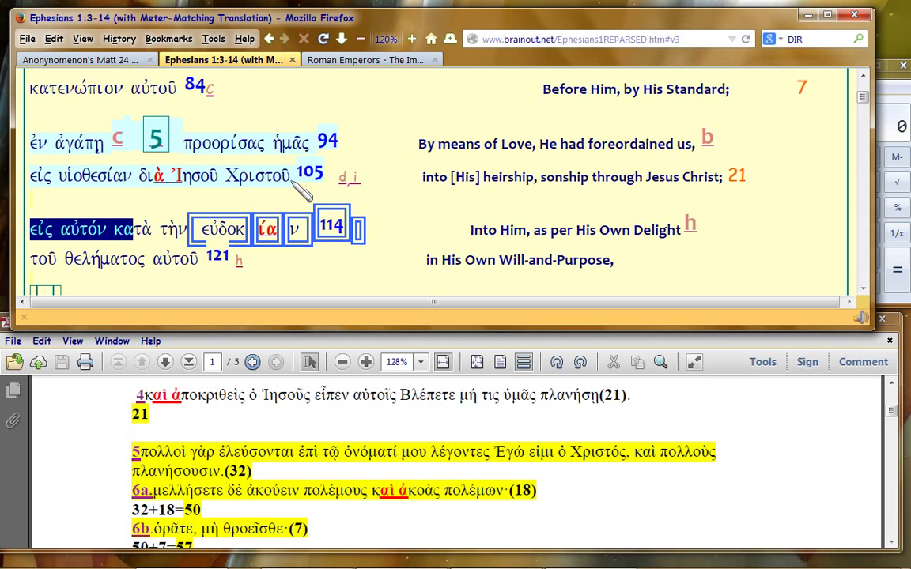
double_click(259, 174)
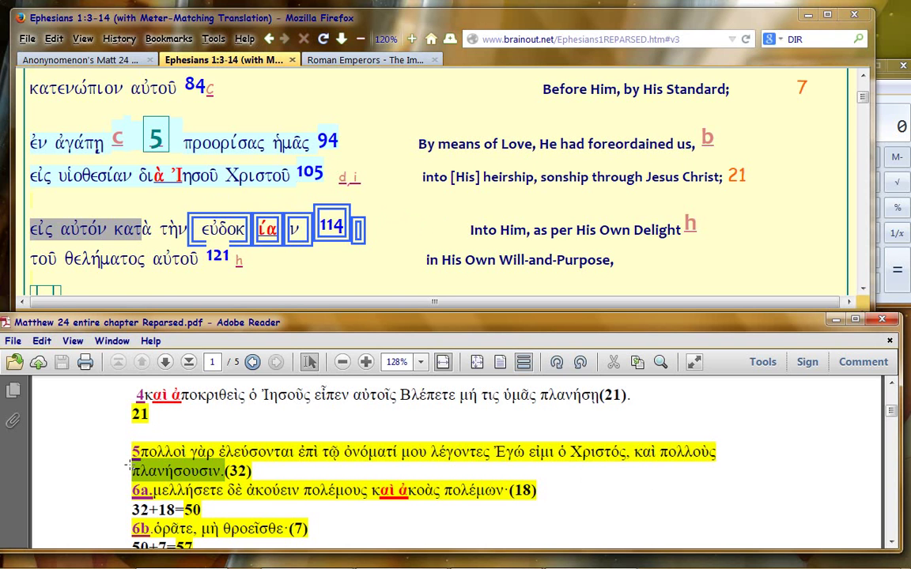
mouse_move(735, 487)
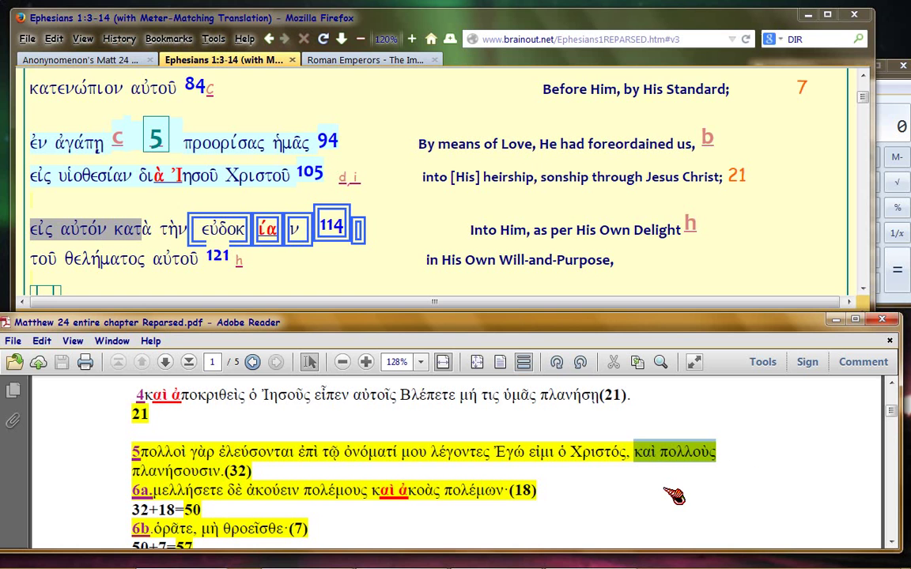
mouse_move(206, 190)
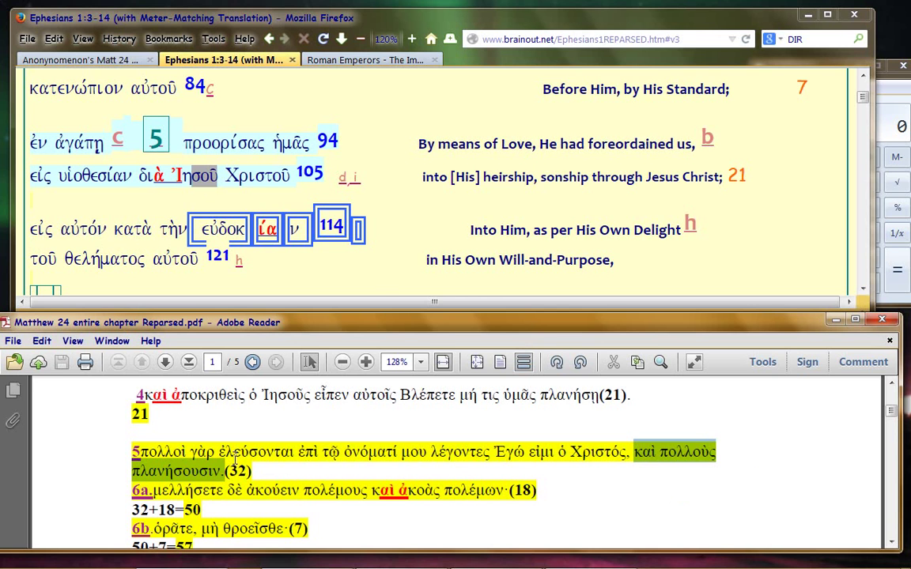
mouse_move(624, 463)
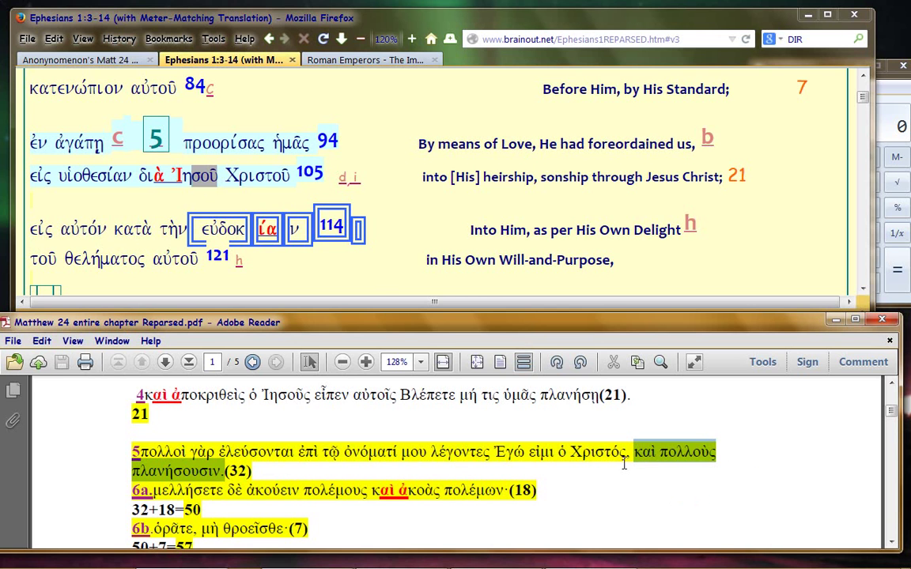
mouse_move(261, 196)
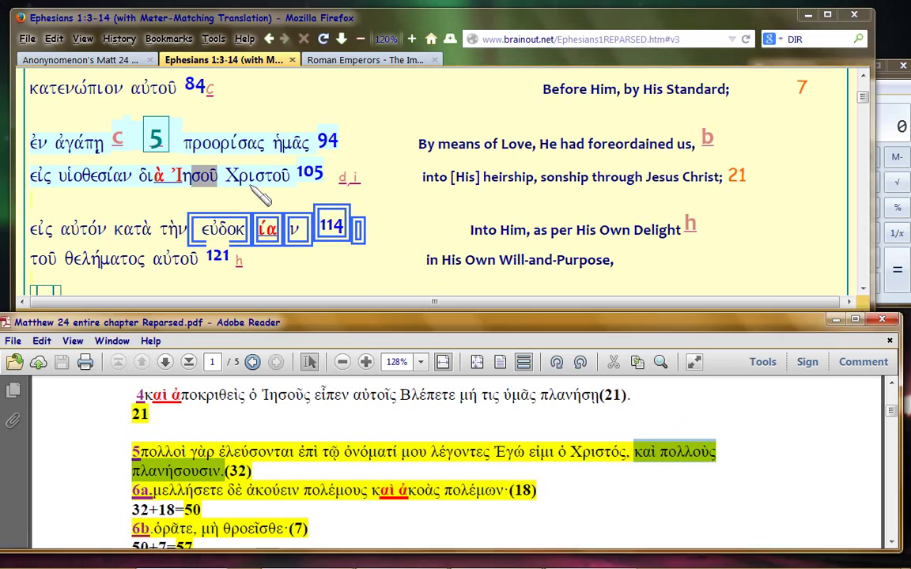
Step: Highlight Χριστοῦ on the Ephesians page and Χριστός in Matthew verse 5
double_click(260, 175)
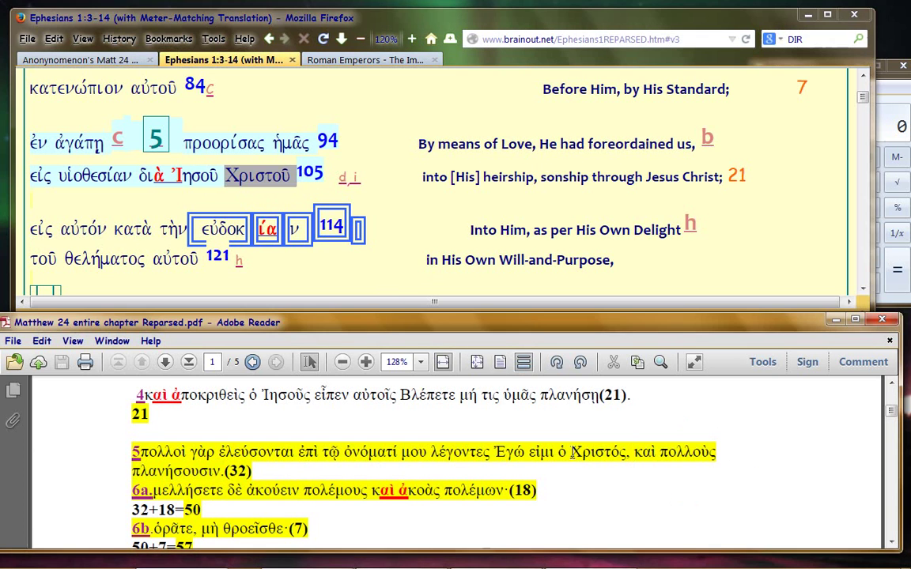
double_click(599, 452)
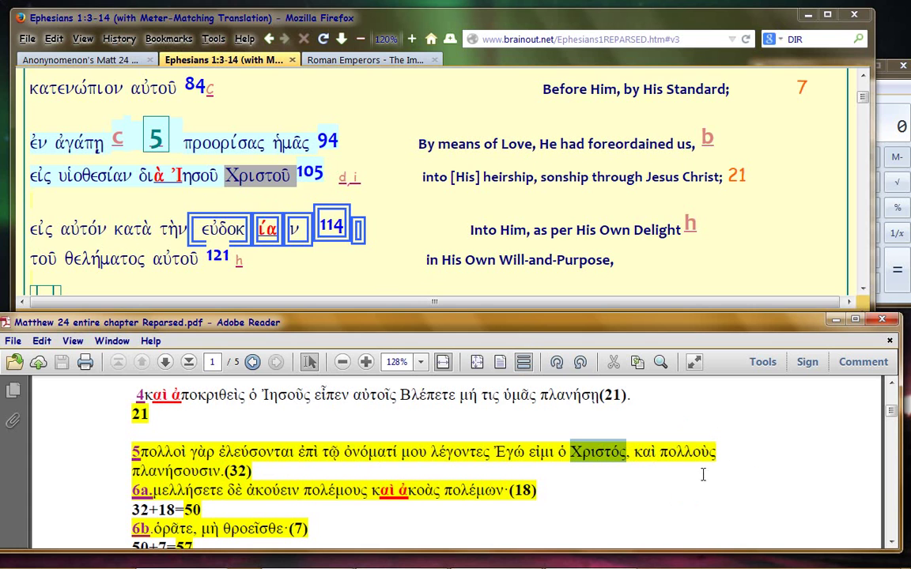
mouse_move(767, 478)
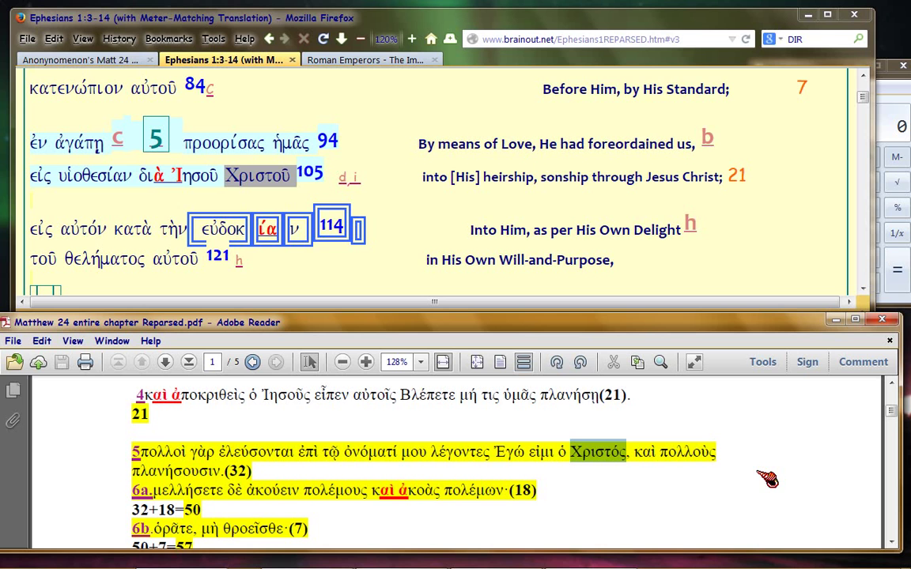
mouse_move(744, 427)
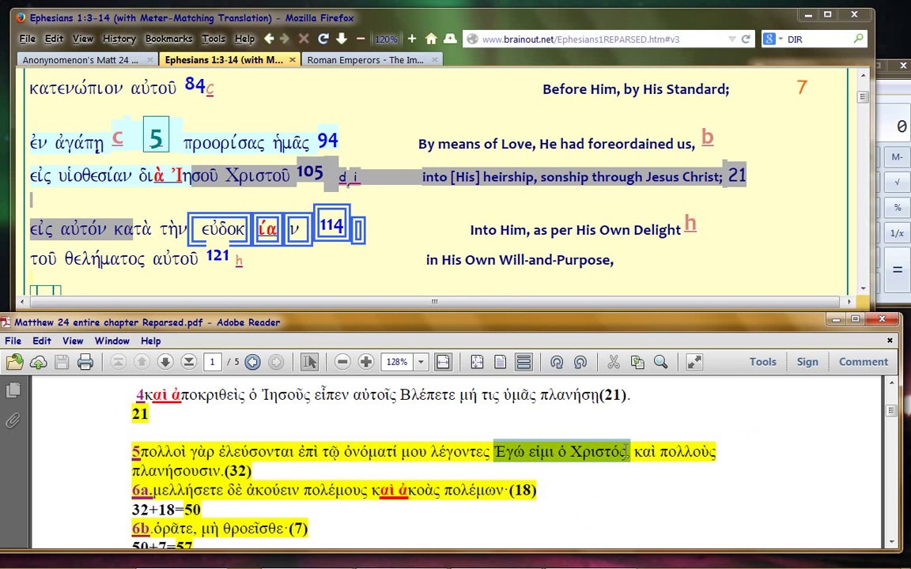
mouse_move(229, 185)
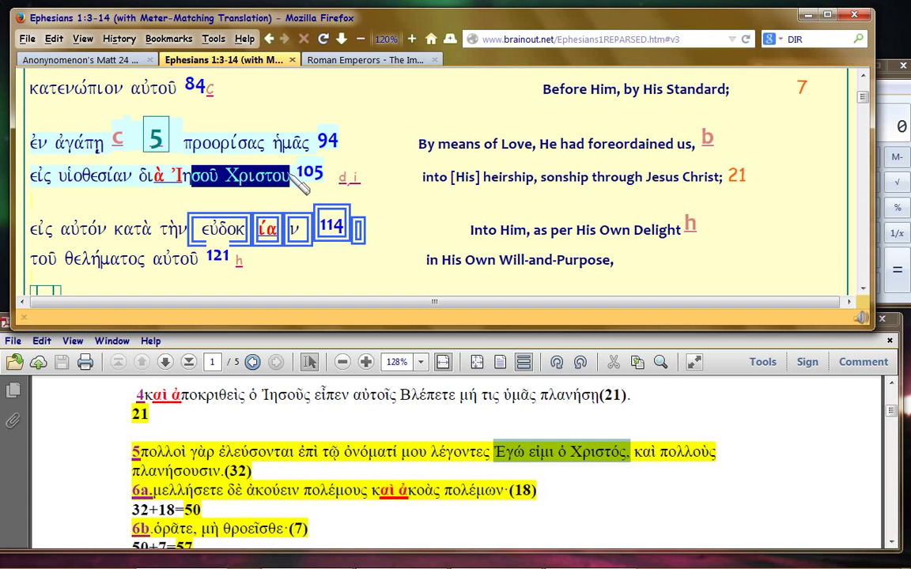
mouse_move(309, 196)
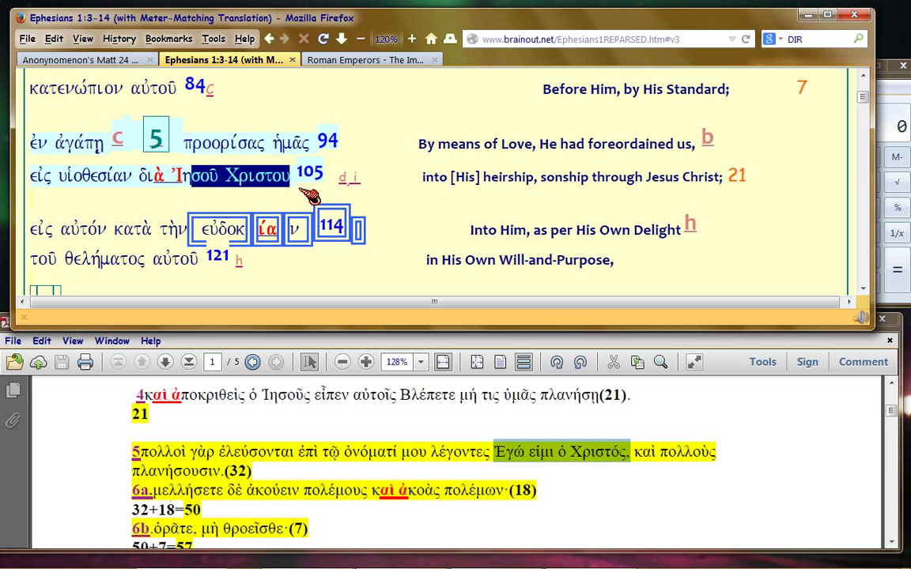
Step: Re-highlight Χριστοῦ on the Ephesians page and Ἐγώ εἰμι ὁ Χριστός in Matthew verse 5
left_click(231, 175)
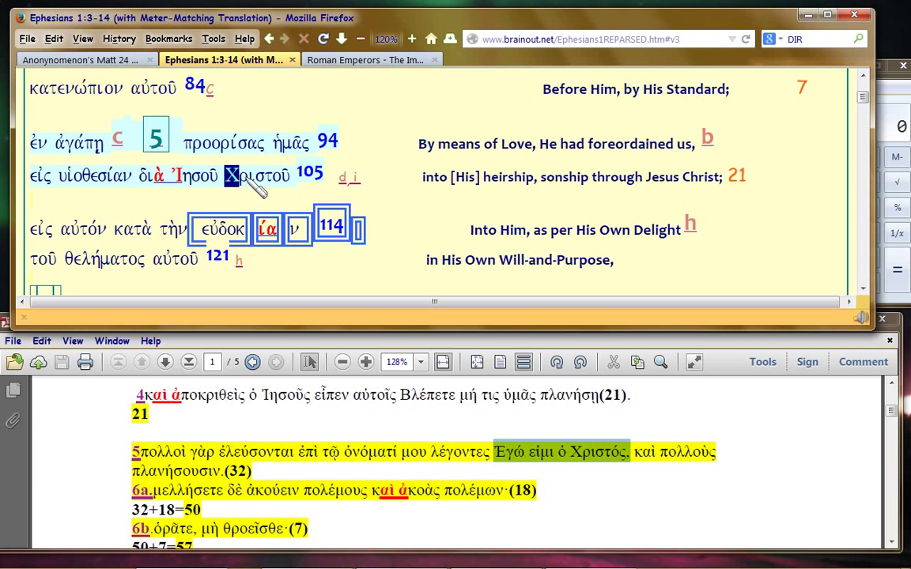
double_click(257, 176)
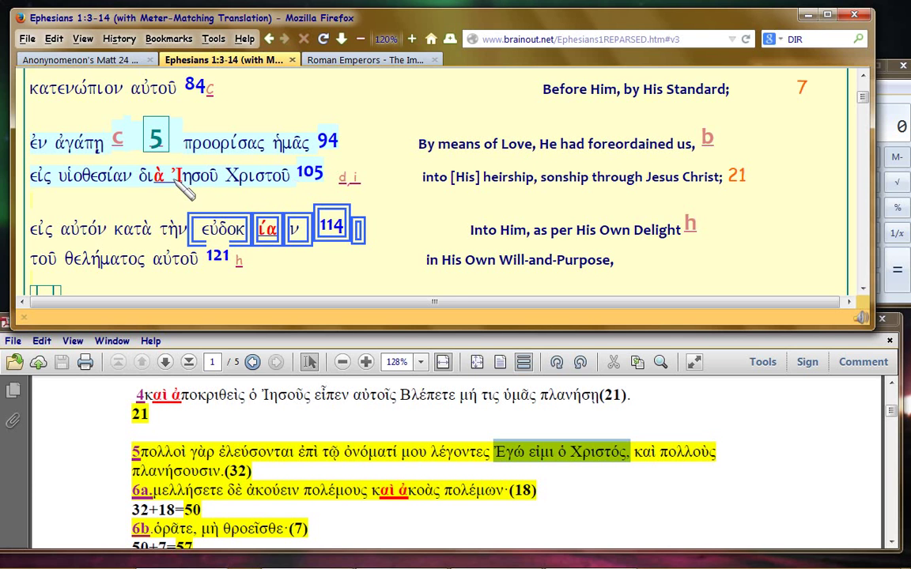
double_click(229, 175)
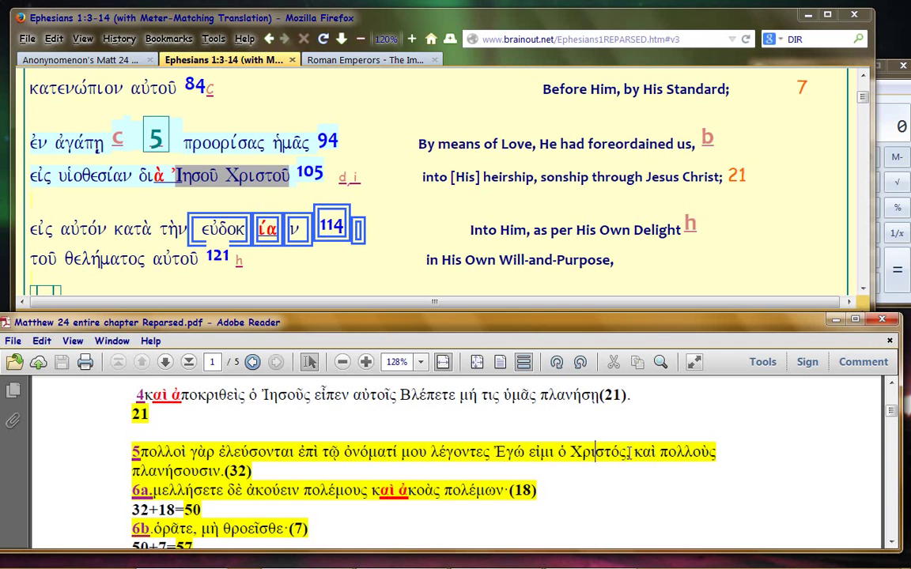
double_click(599, 452)
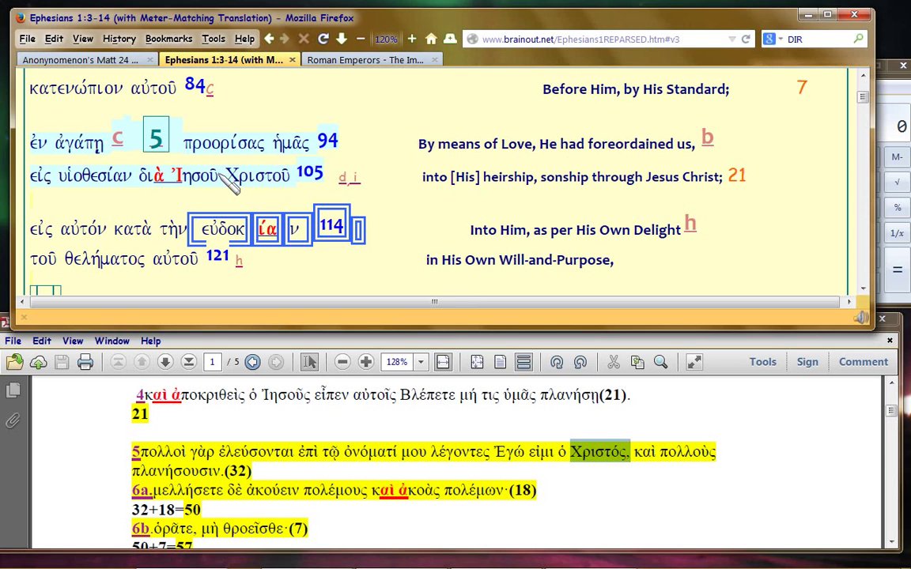
double_click(257, 175)
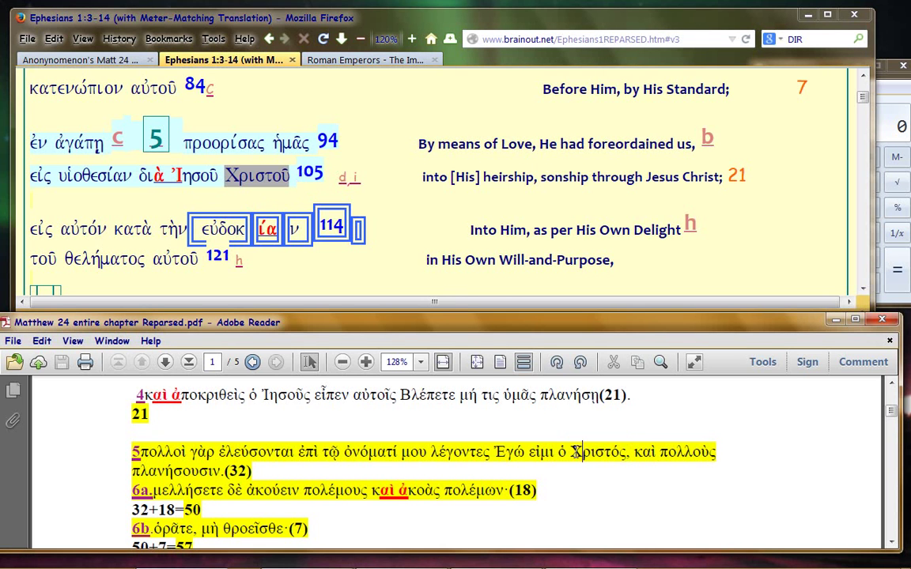
double_click(599, 451)
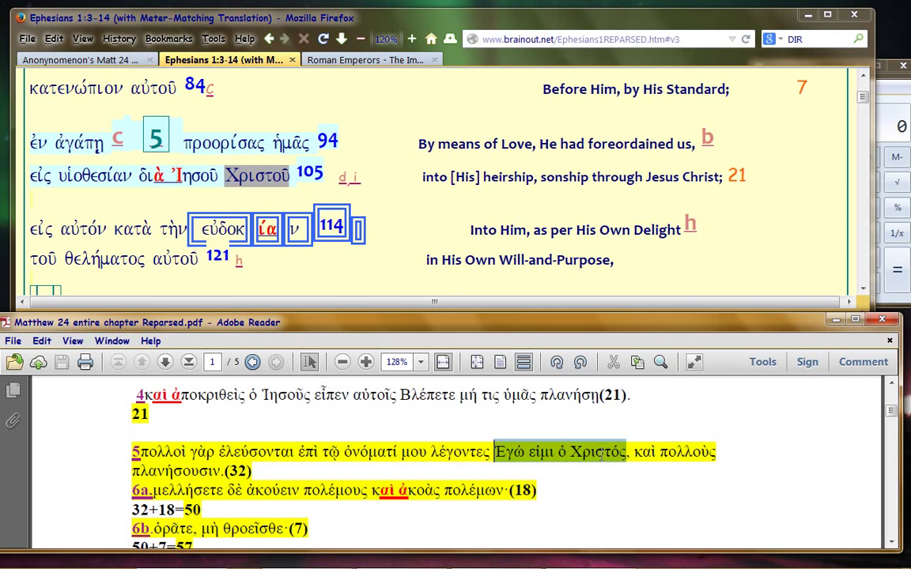
mouse_move(221, 186)
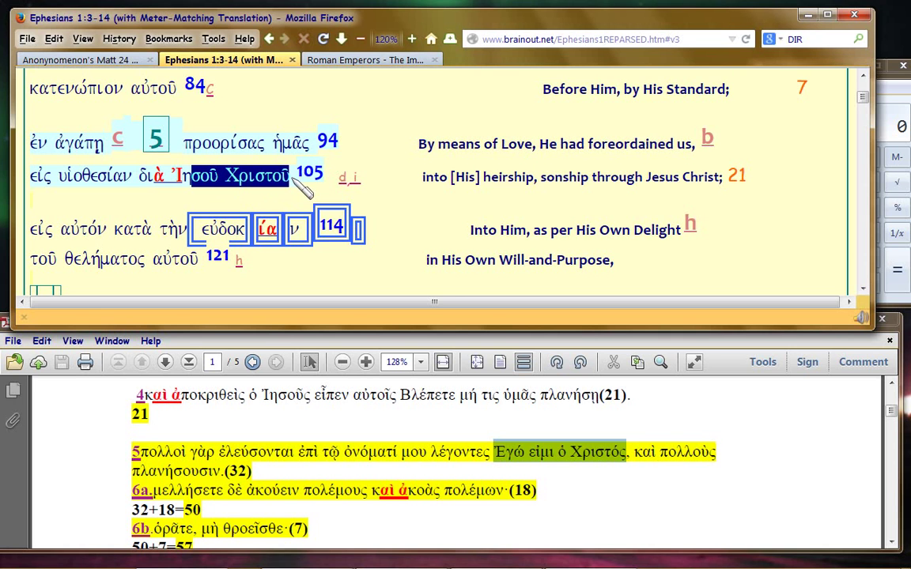
mouse_move(257, 198)
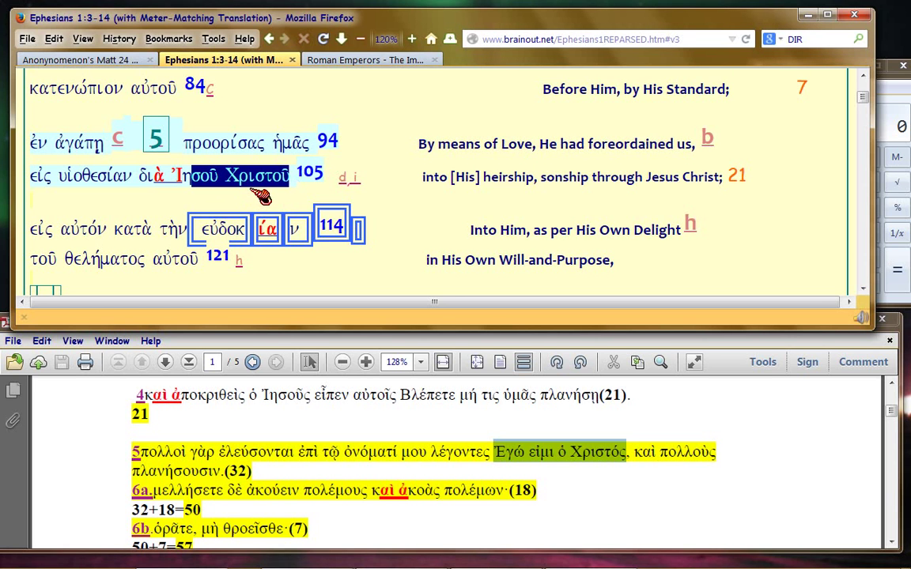
mouse_move(228, 191)
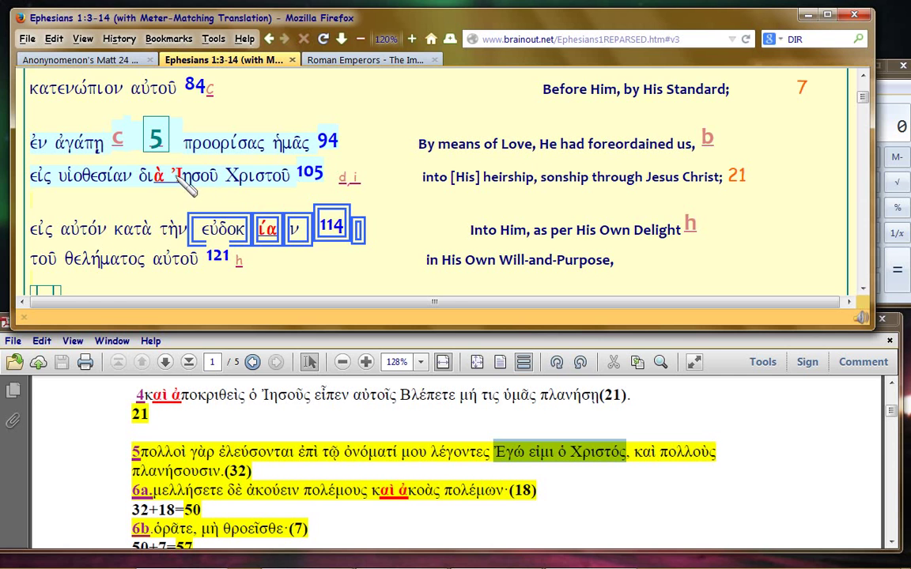
Step: Highlight Ἰησοῦ Χριστοῦ on the Ephesians page, then just Χριστός in Matthew verse 5
double_click(204, 174)
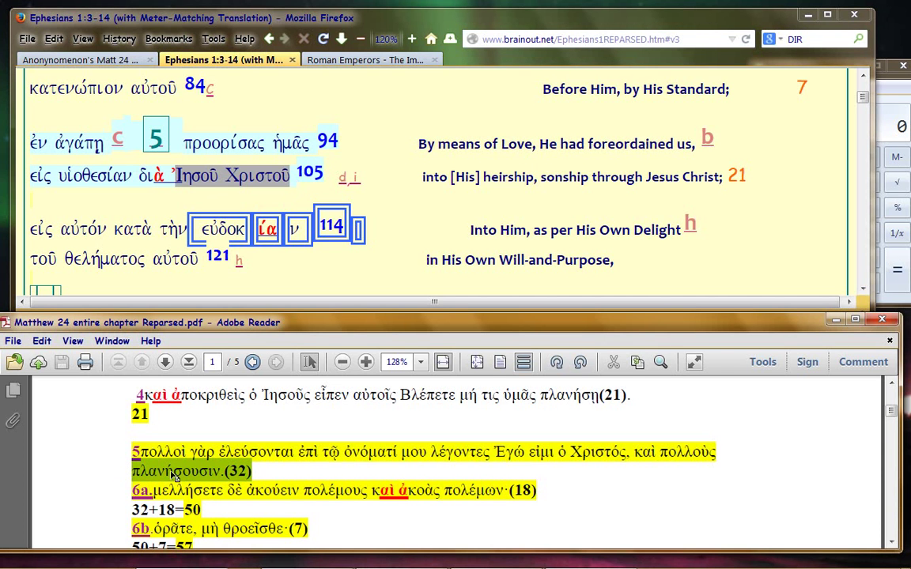
double_click(597, 451)
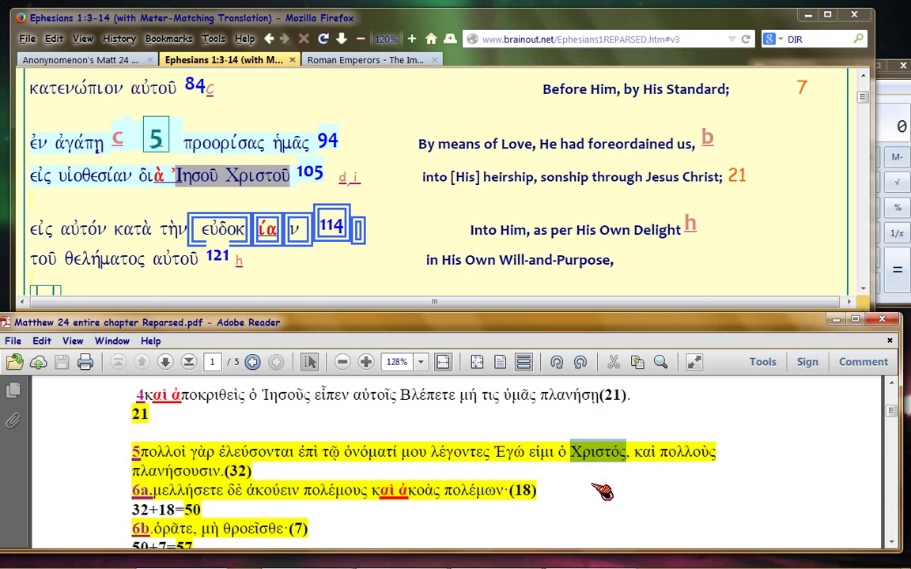
mouse_move(715, 502)
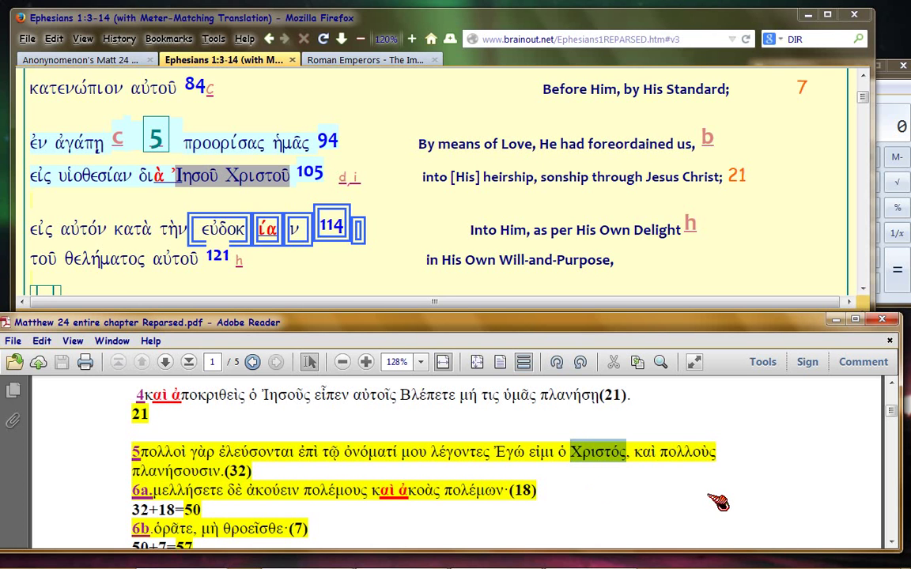